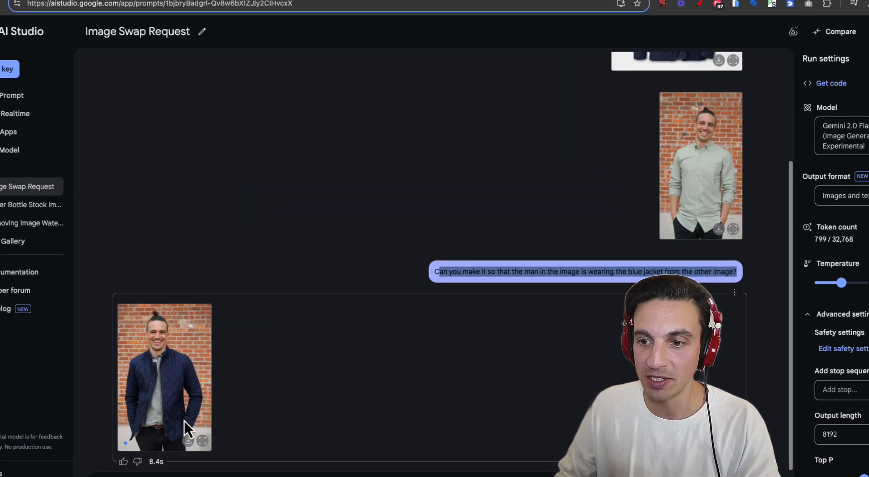
Enlarge the jacket-swapped result image and save it to the computer.
left_click(164, 377)
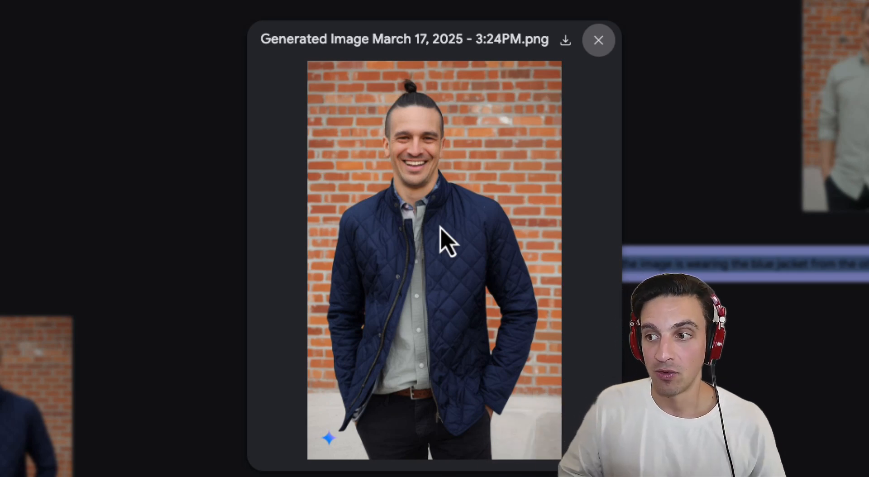
mouse_move(447, 288)
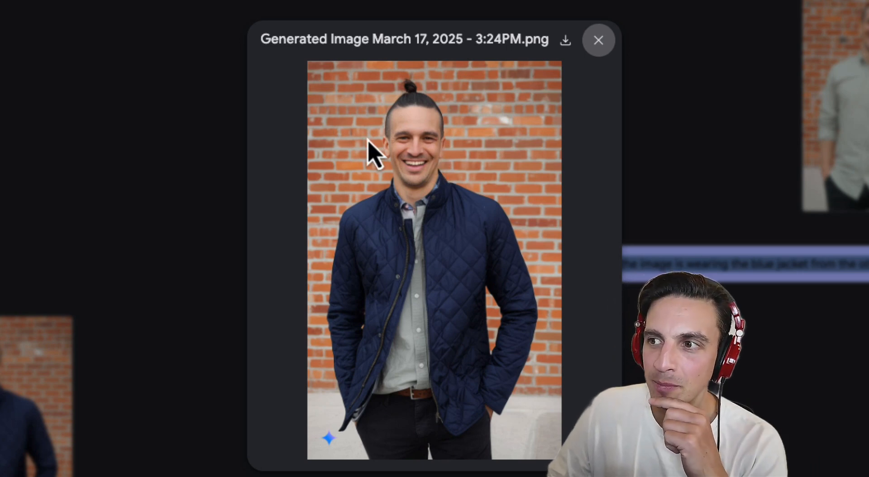
mouse_move(463, 136)
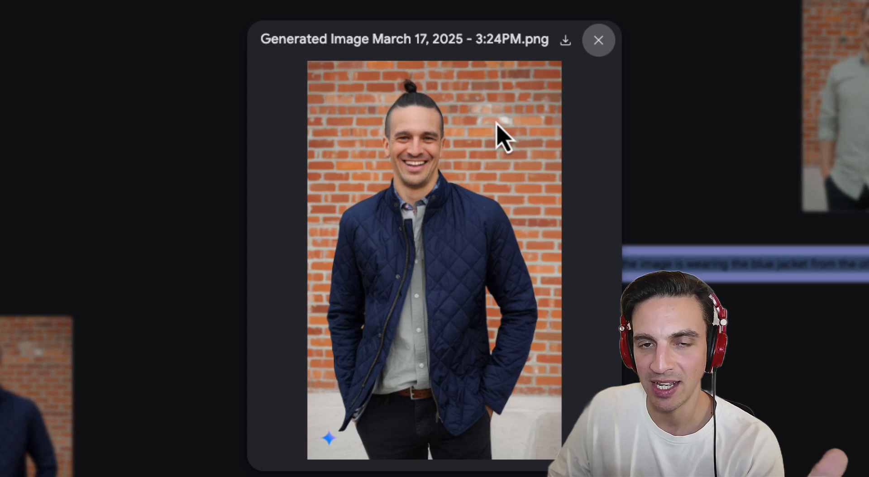
left_click(599, 40)
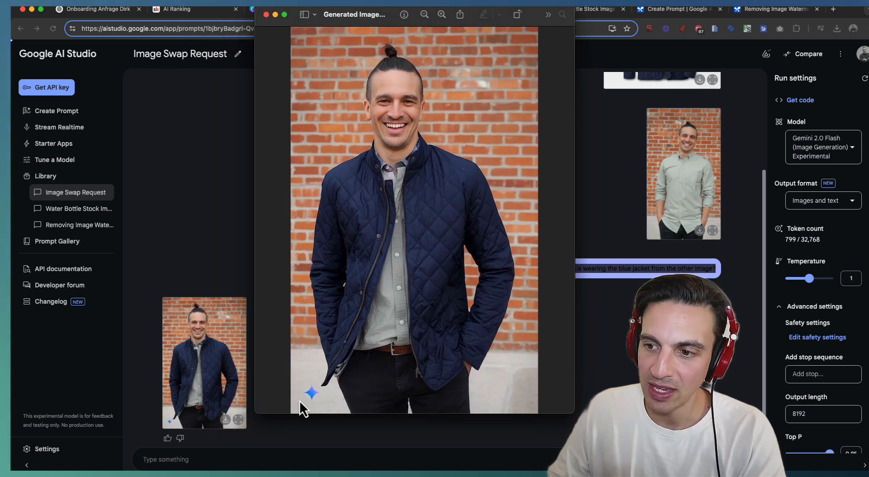
mouse_move(344, 398)
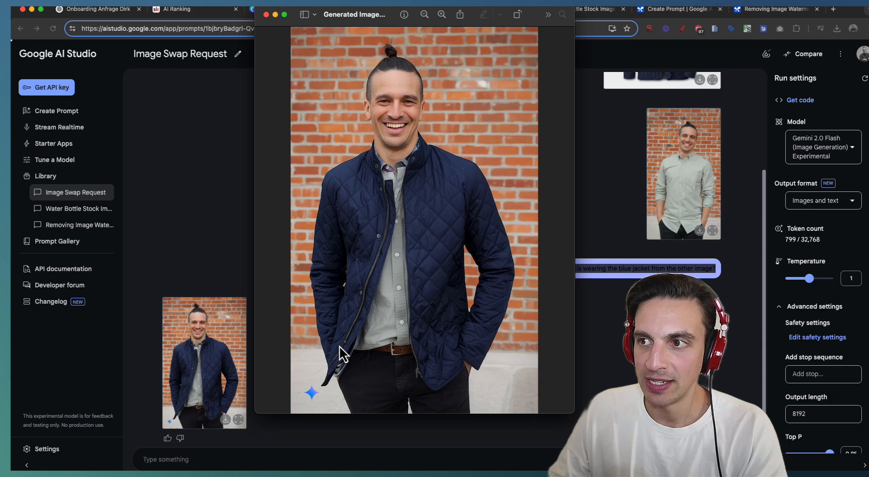
mouse_move(294, 155)
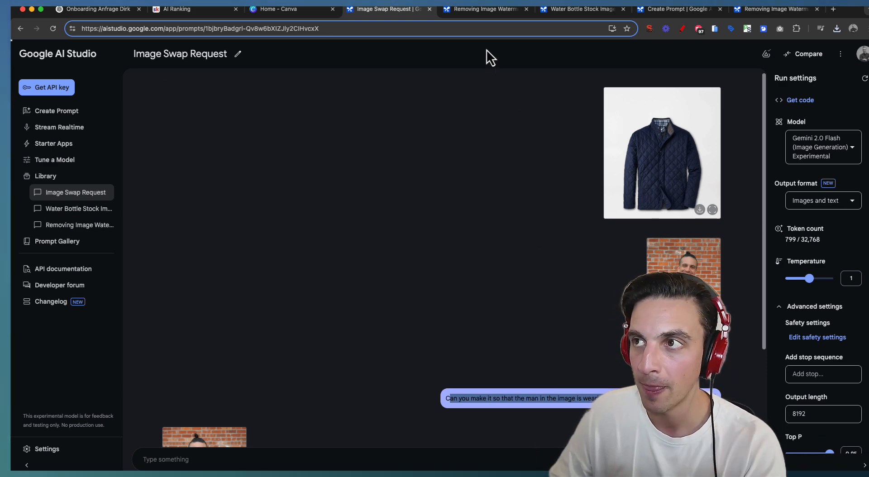
View the watermarked dinner photo full size, then enlarge its watermark-free result.
left_click(486, 9)
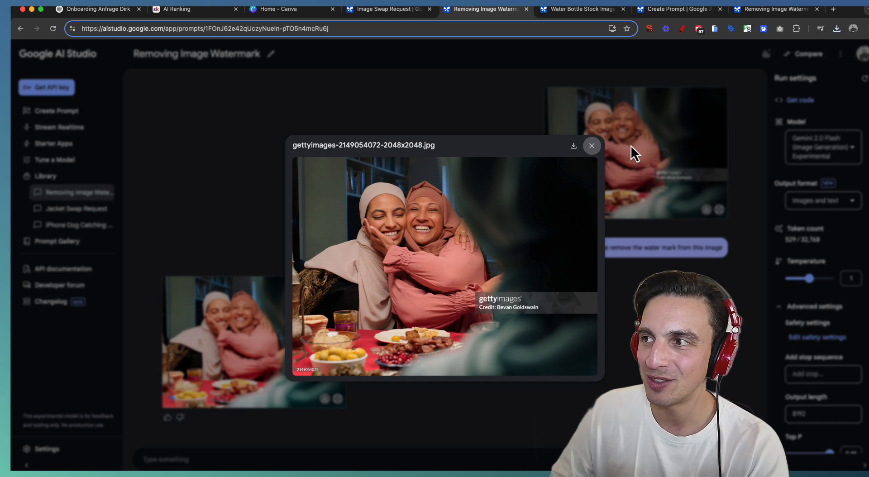
mouse_move(624, 149)
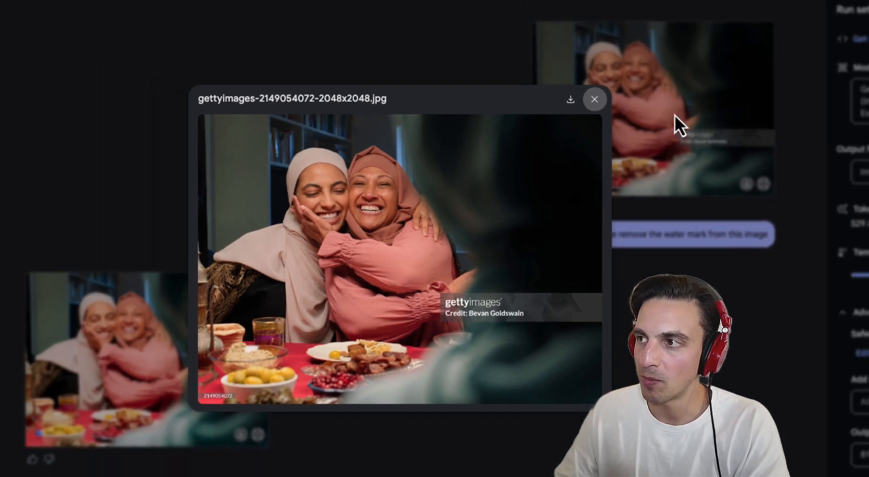
left_click(594, 99)
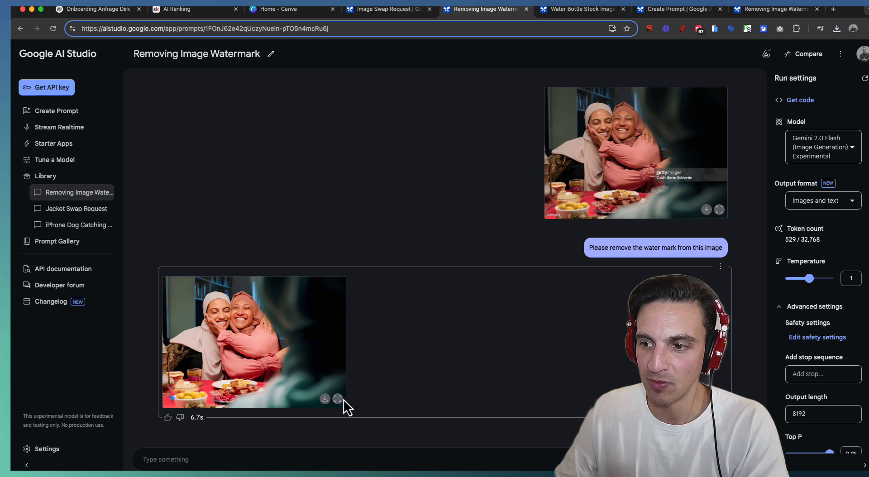
left_click(338, 399)
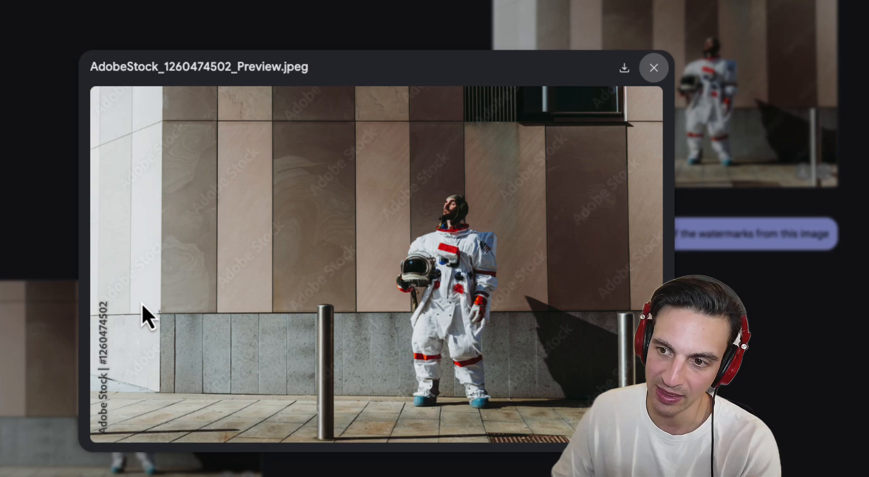
Review the astronaut chat's watermark-free result full size and close the preview.
left_click(654, 68)
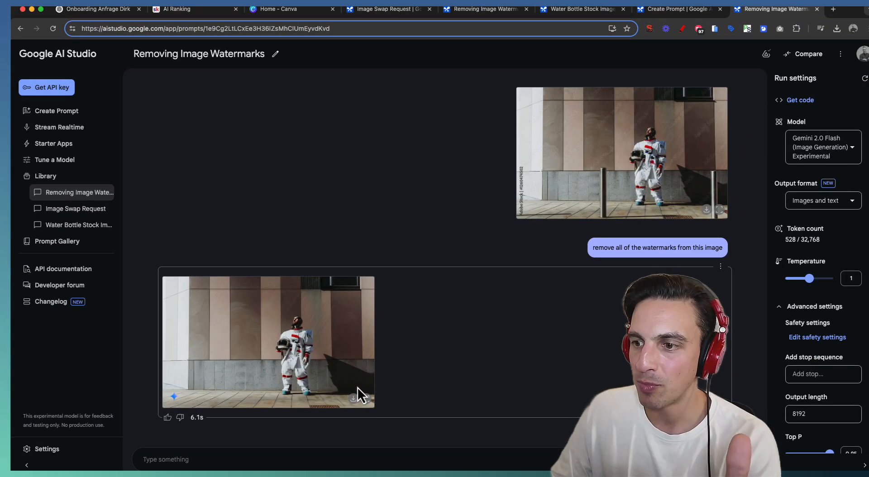
left_click(268, 343)
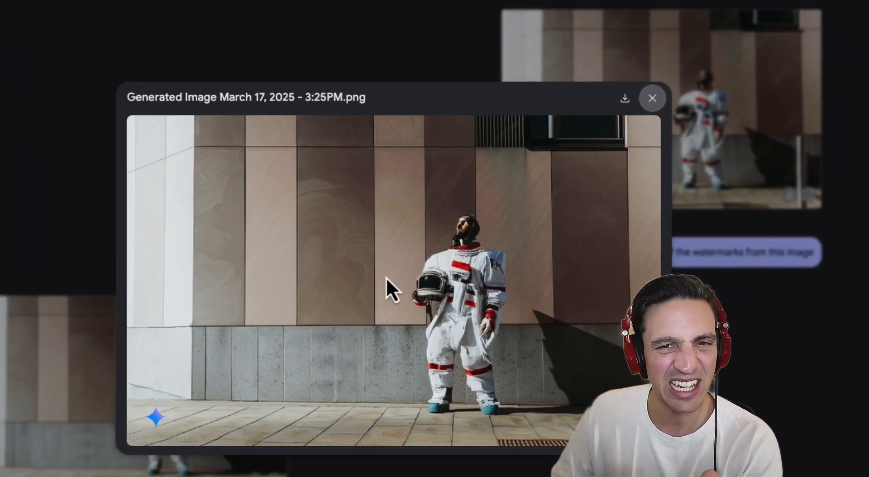
mouse_move(386, 135)
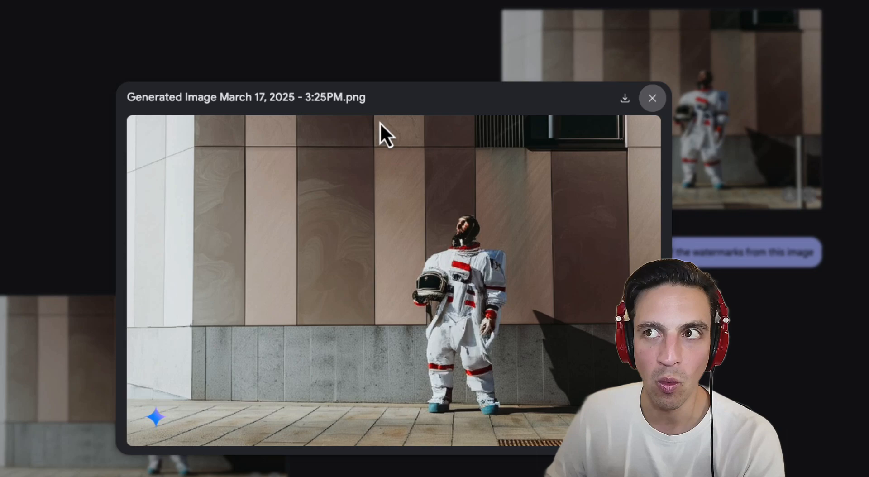
left_click(653, 98)
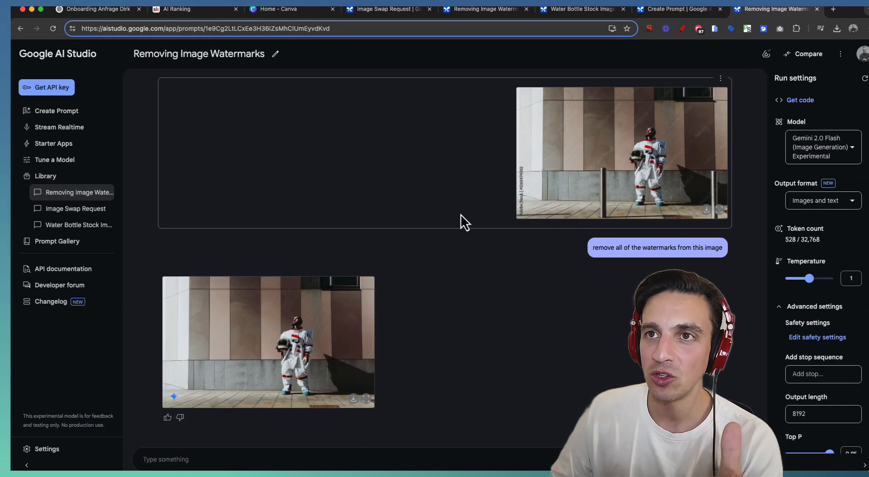
Erase the Getty watermark from the dinner photo with Canva's Magic Eraser using a larger brush, then zoom to 100%.
left_click(275, 9)
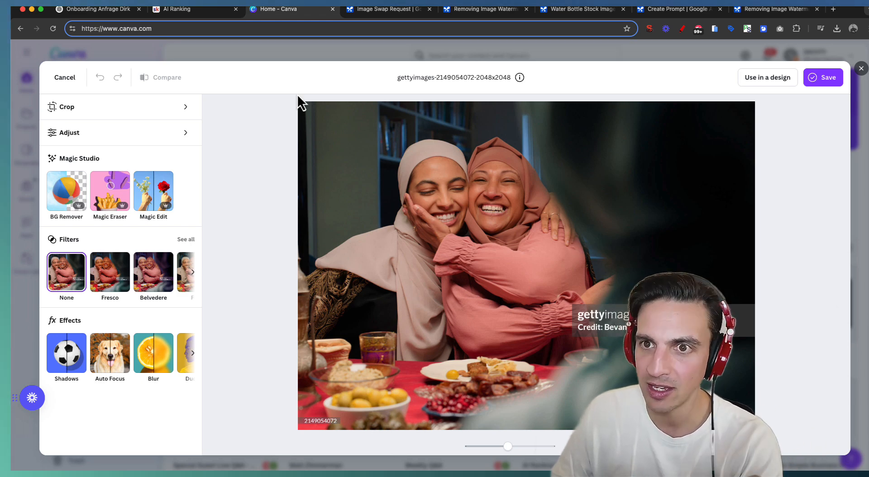
left_click(109, 193)
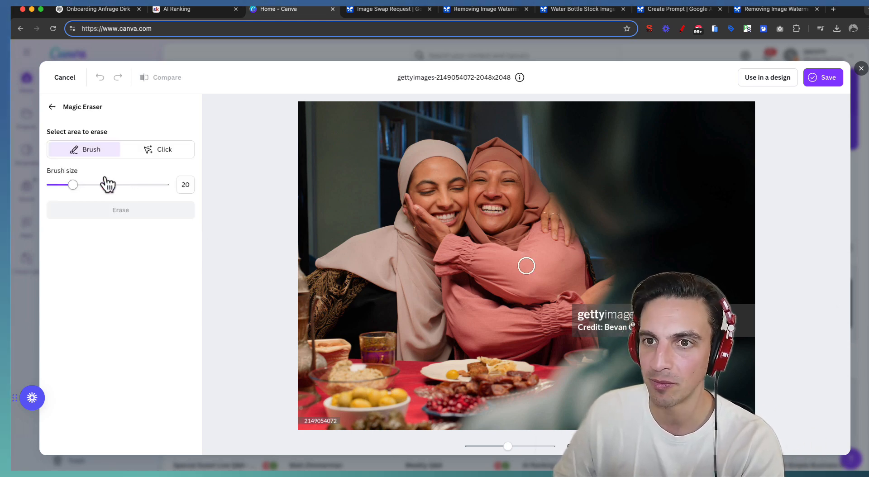
left_click_drag(73, 185, 117, 184)
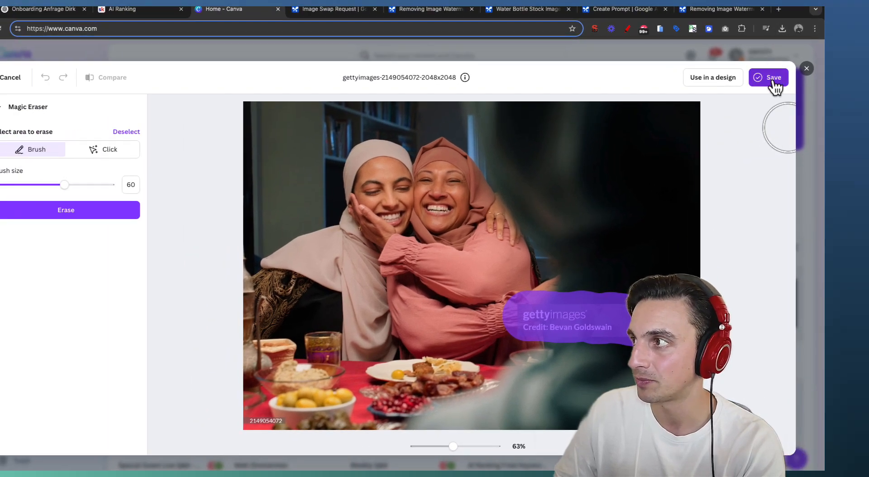
left_click(770, 77)
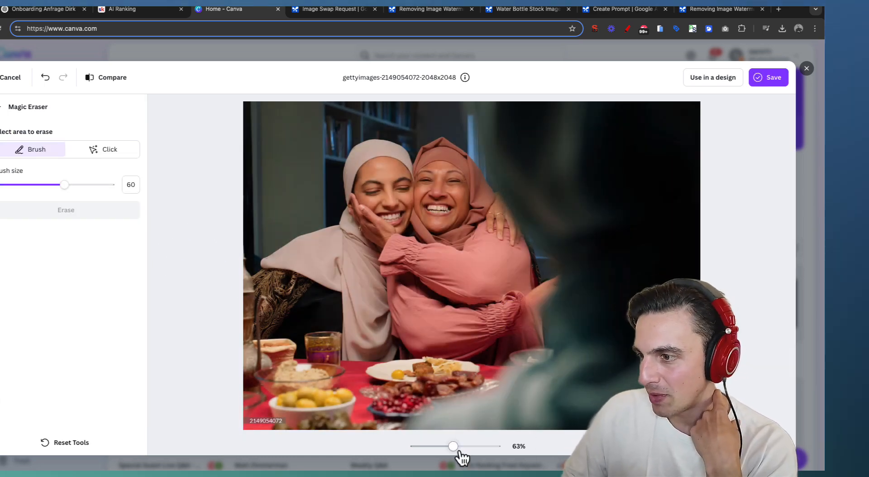
left_click_drag(454, 446, 462, 446)
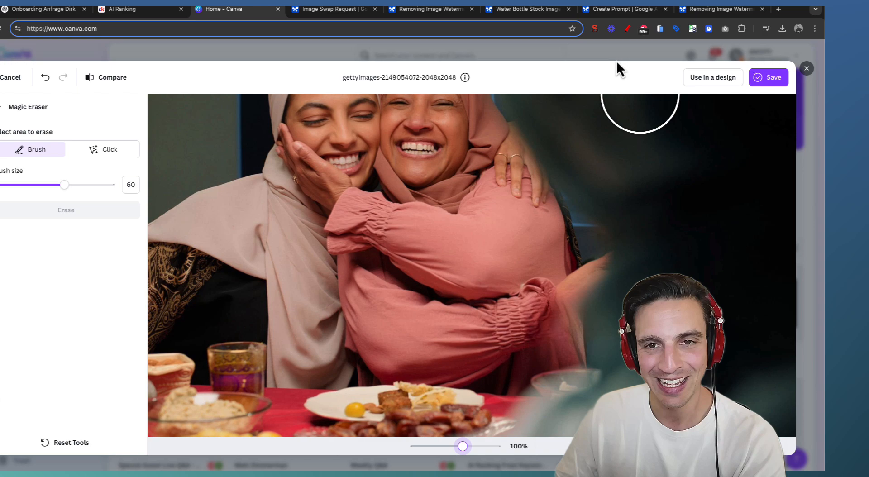
View the AI watermark-free dinner photo full size, then switch to the Water Bottle Stock Image chat.
left_click(429, 10)
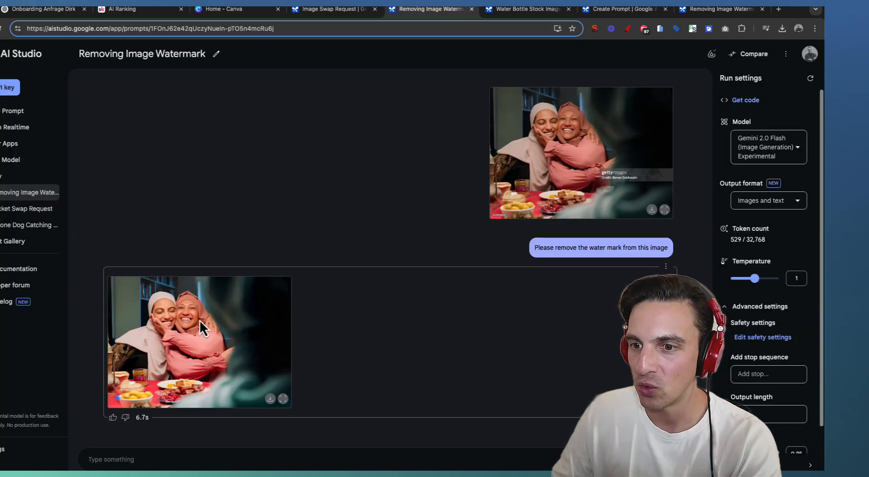
mouse_move(283, 399)
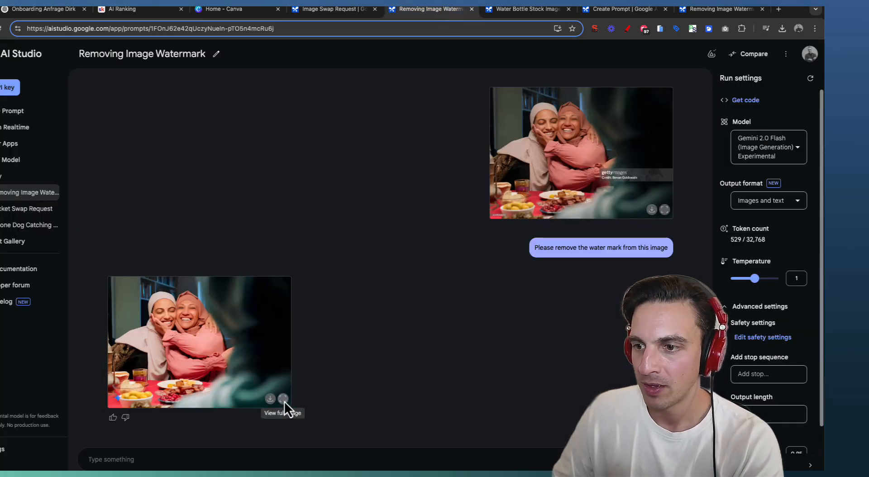
left_click(783, 28)
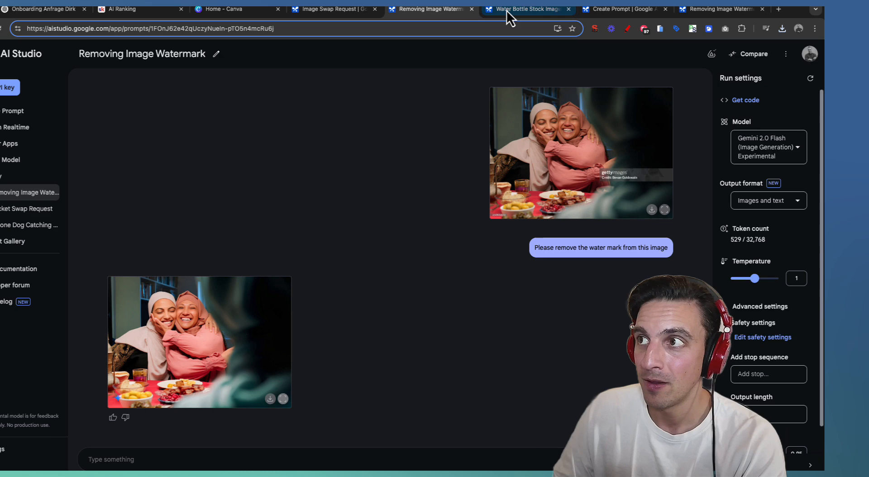
left_click(524, 9)
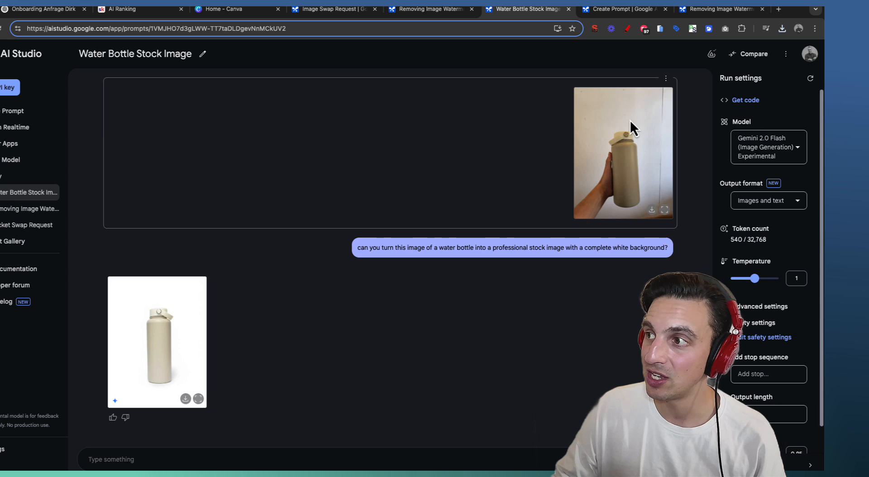
View the original hand-held water bottle photo full size.
left_click(623, 152)
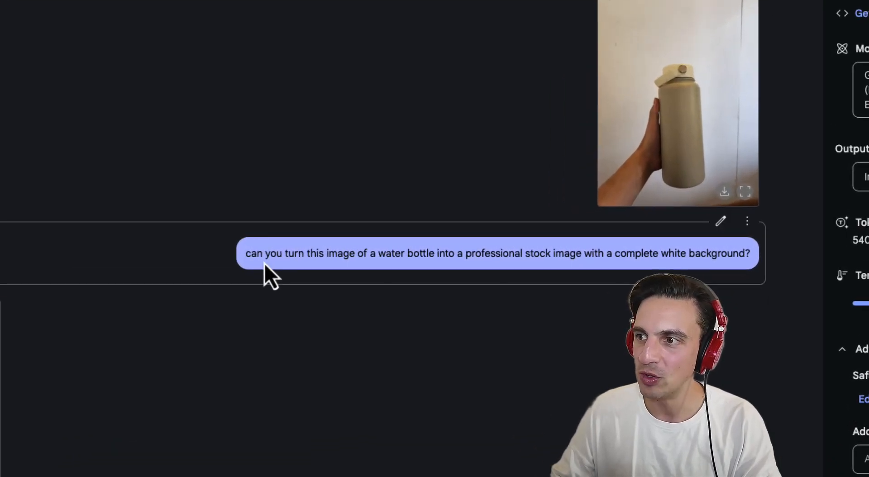
mouse_move(404, 251)
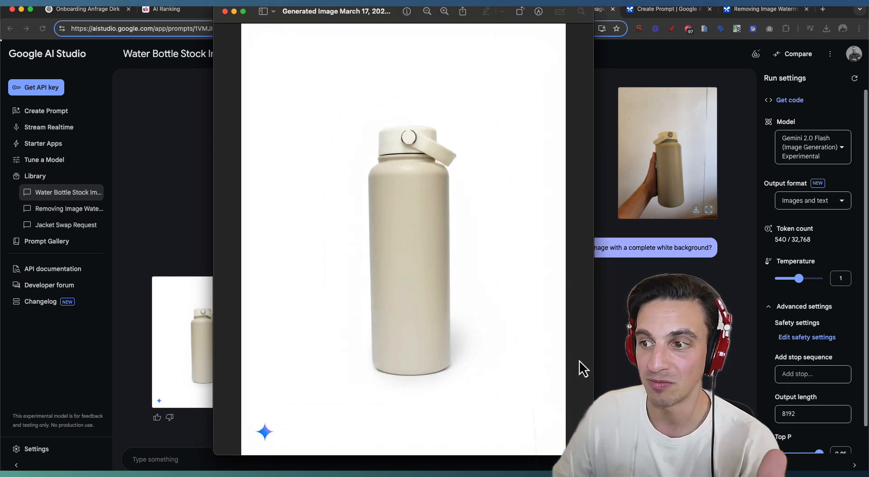
mouse_move(439, 213)
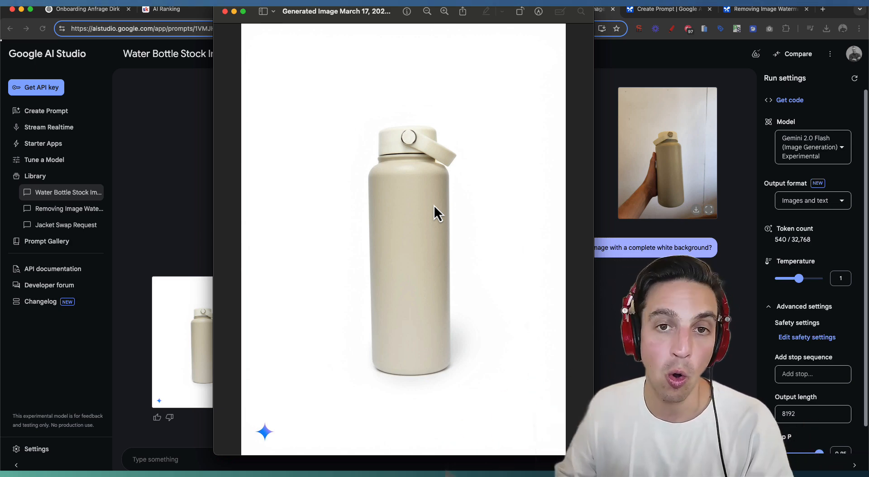
mouse_move(485, 309)
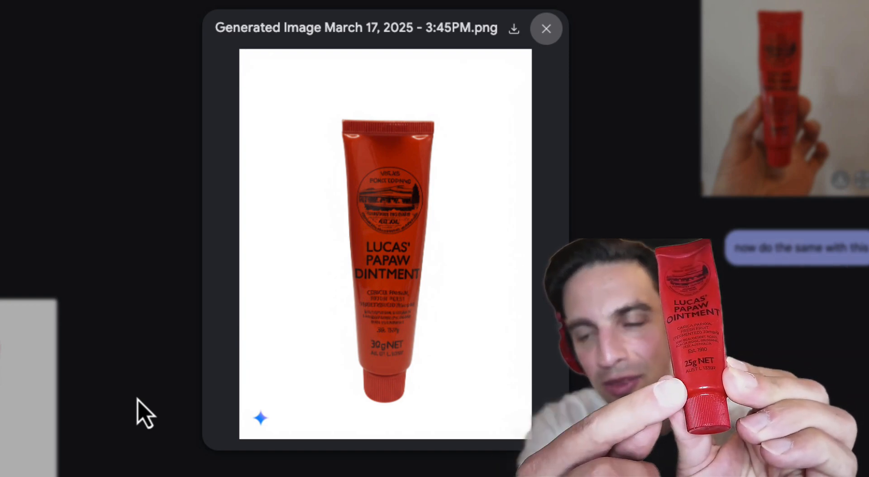
mouse_move(374, 380)
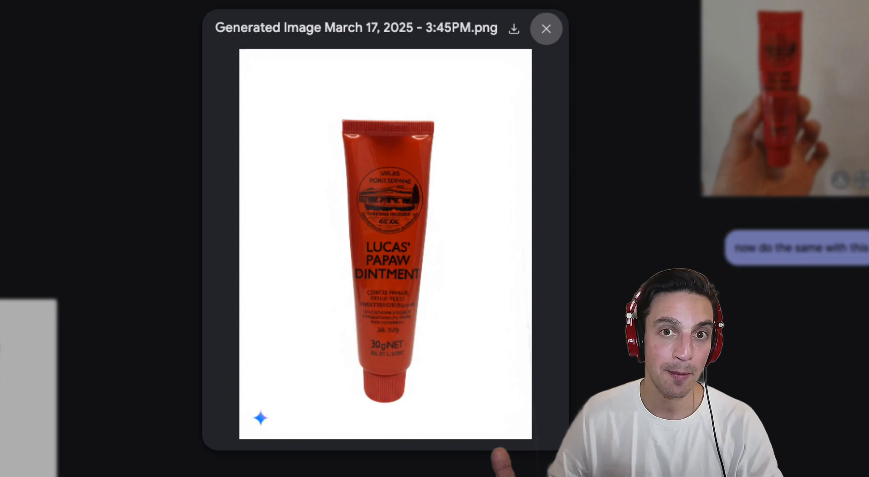
Download the white-background bottle image and start a new untitled prompt.
left_click(546, 28)
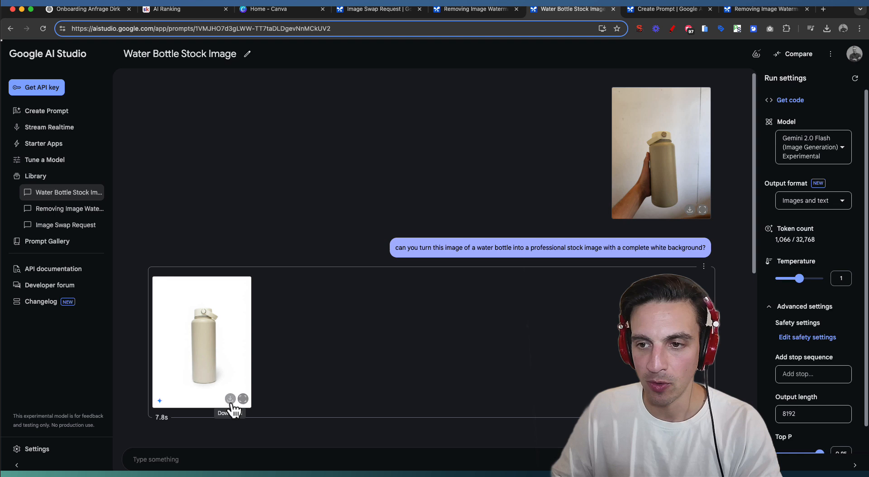
left_click(230, 399)
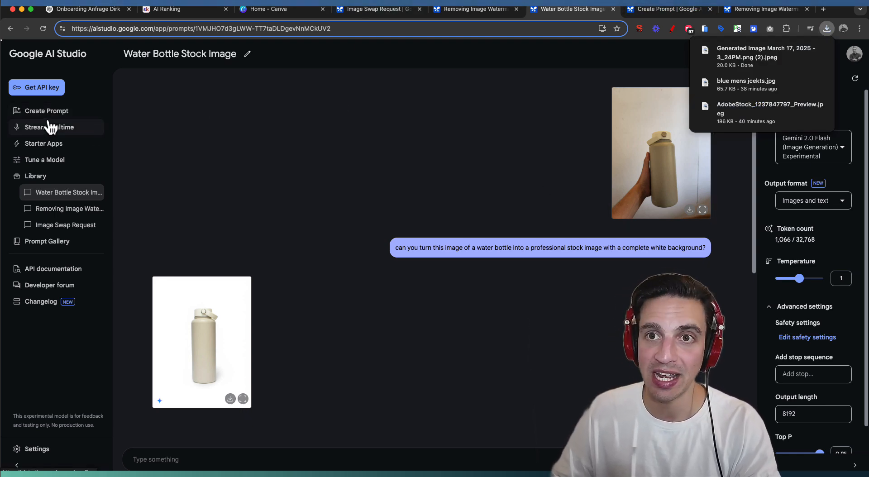
left_click(46, 111)
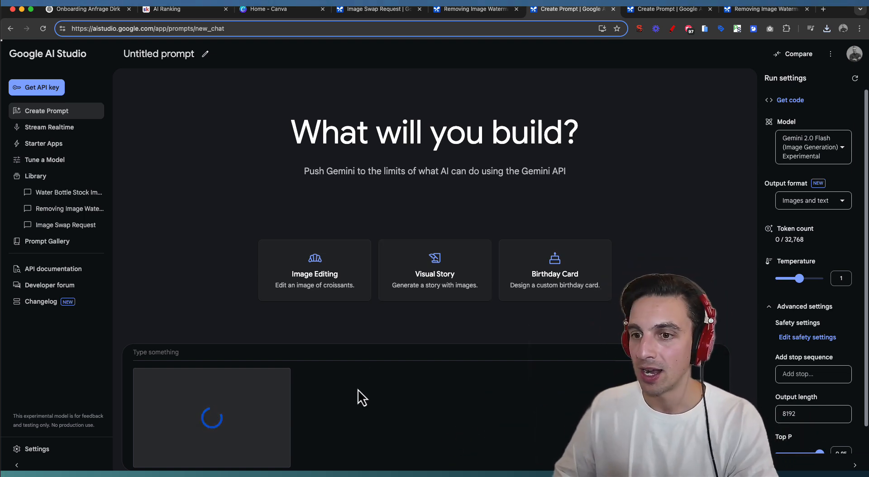
Add the downloaded bottle image beside the man's photo and request images of him holding the bottle.
left_click(827, 28)
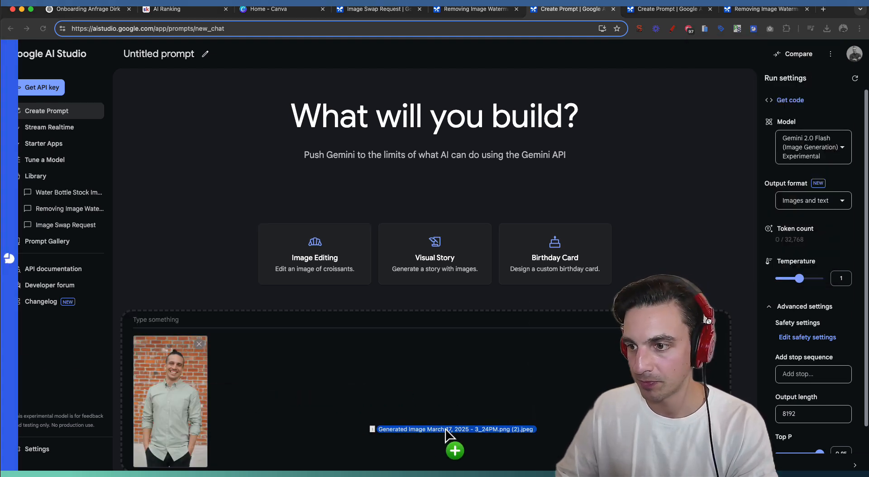
left_click(455, 450)
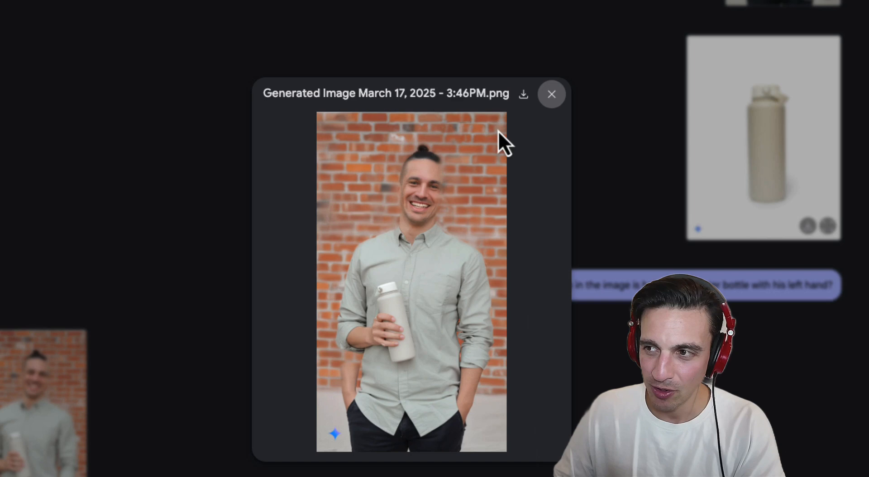
left_click(551, 94)
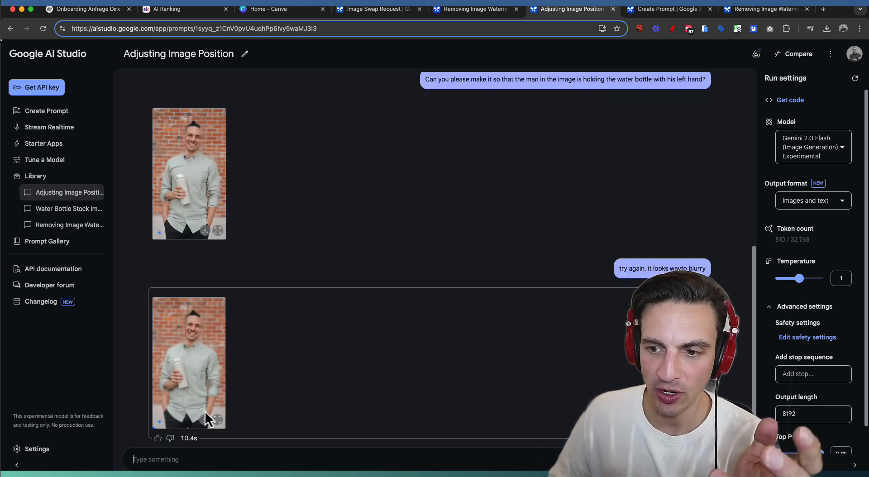
left_click(189, 363)
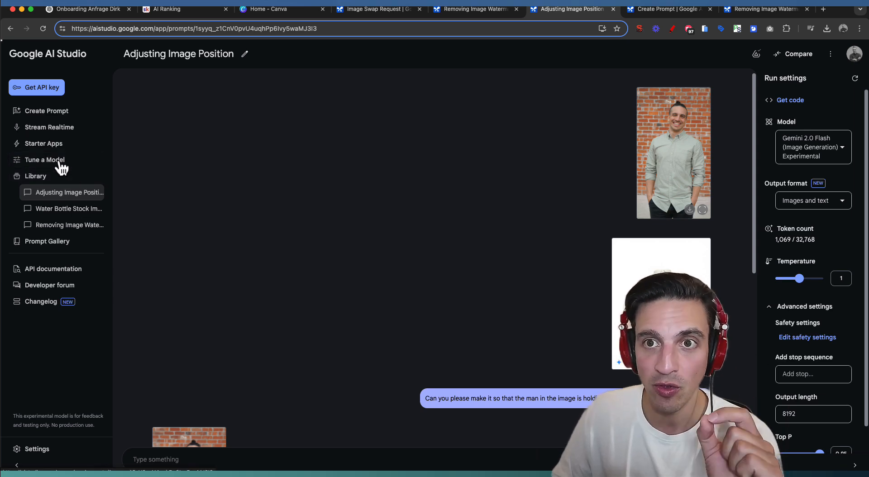
Compare the generated man-holding-bottle image full size against the original DSC00176.jpg, then close both previews.
left_click(46, 111)
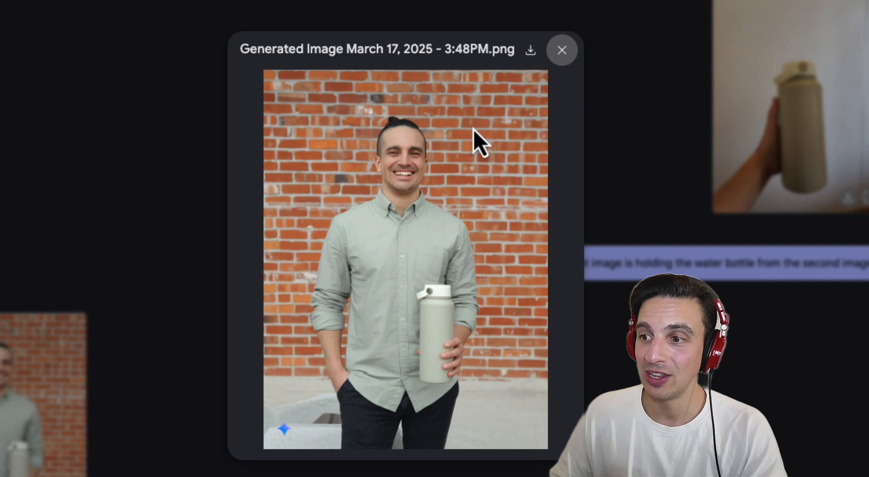
mouse_move(382, 197)
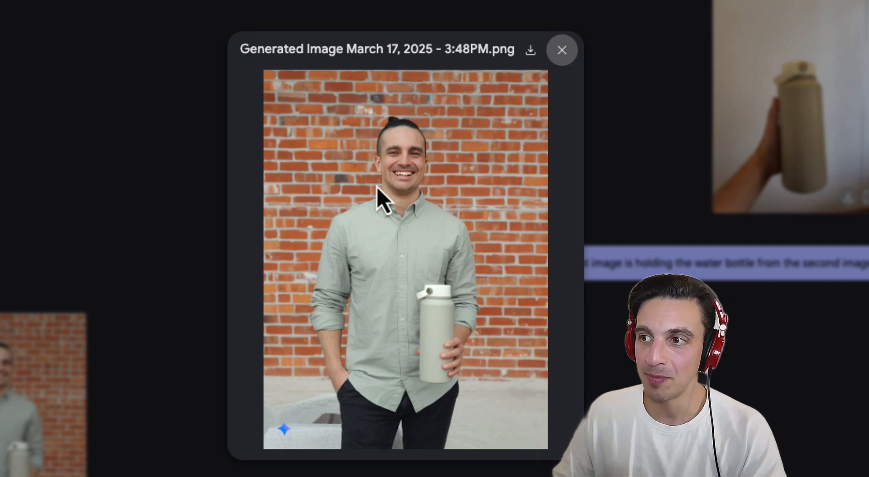
mouse_move(411, 252)
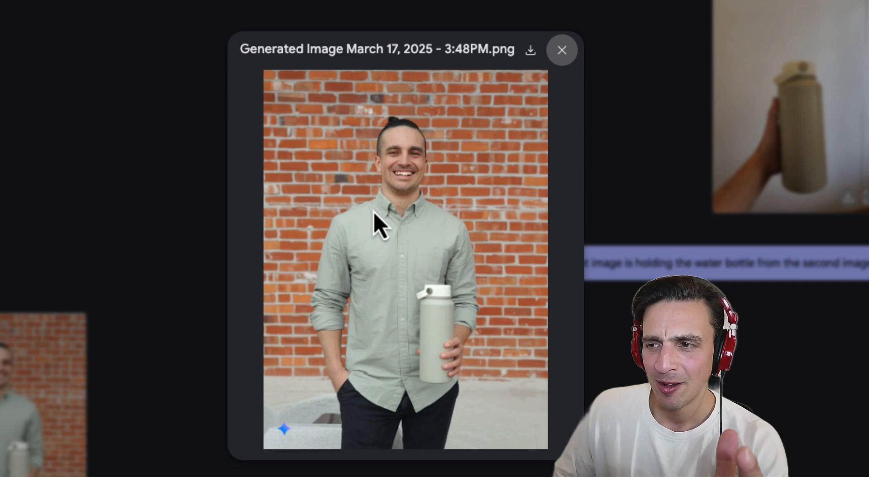
mouse_move(427, 170)
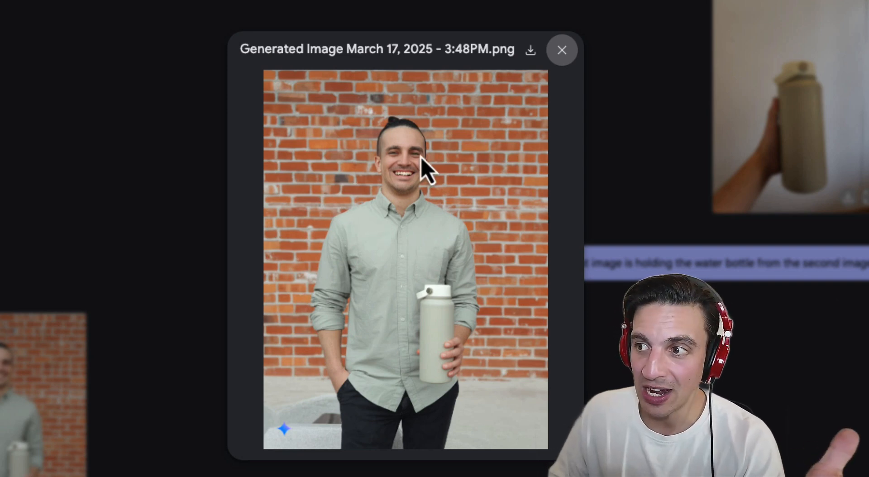
mouse_move(490, 347)
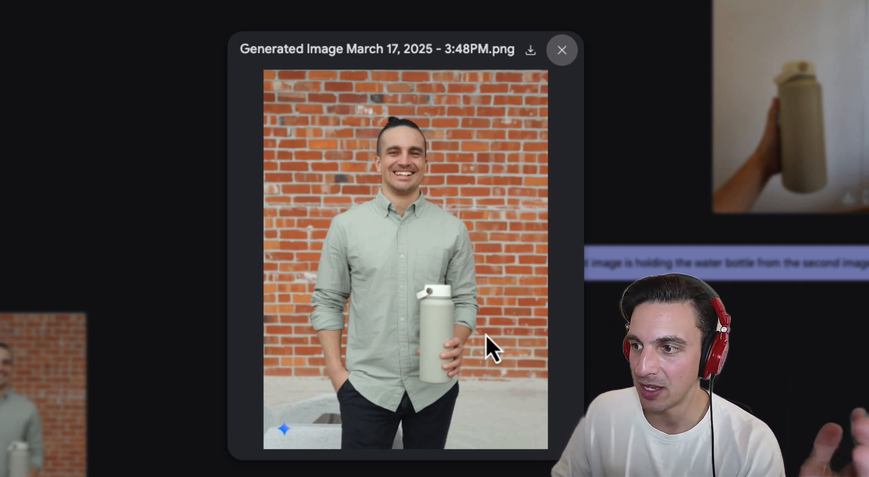
mouse_move(474, 413)
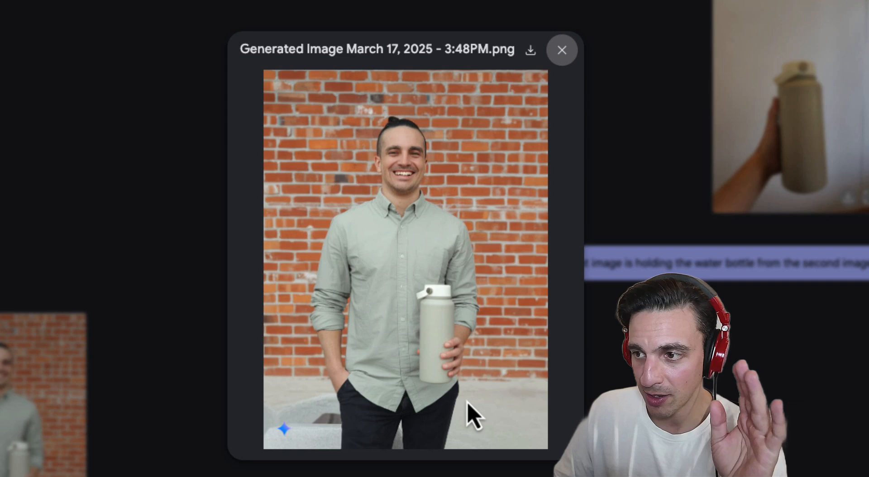
mouse_move(574, 99)
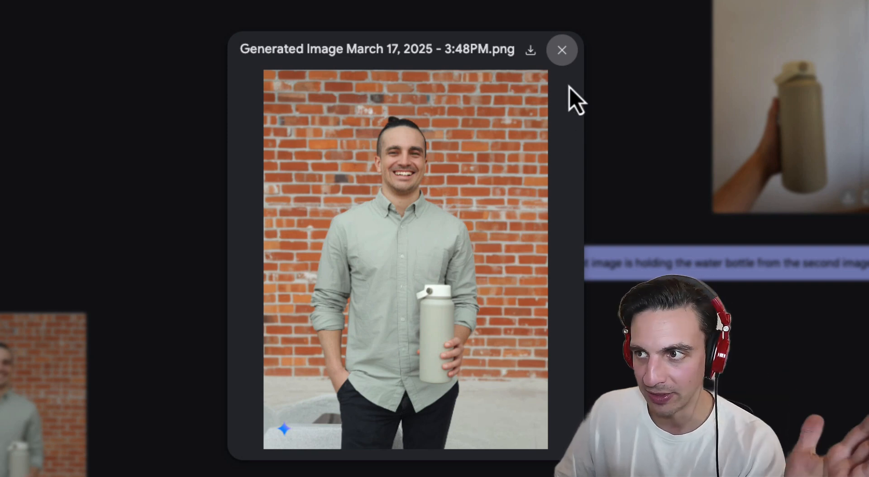
left_click(562, 50)
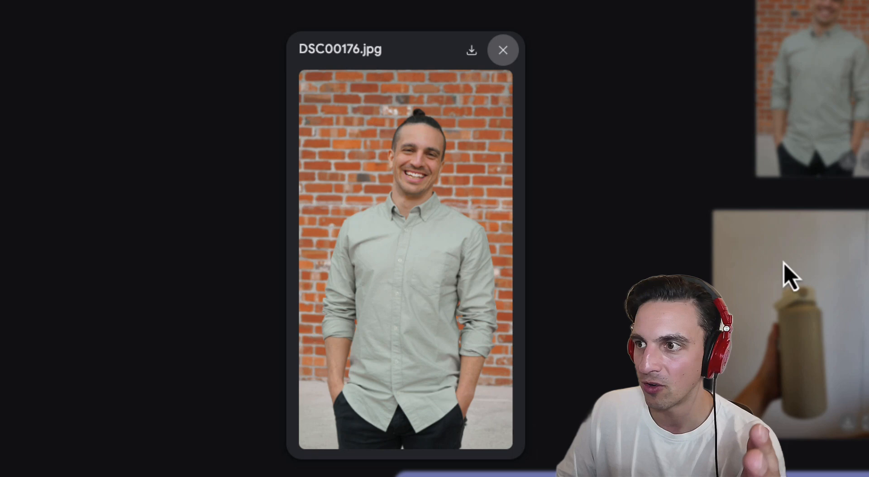
left_click(502, 50)
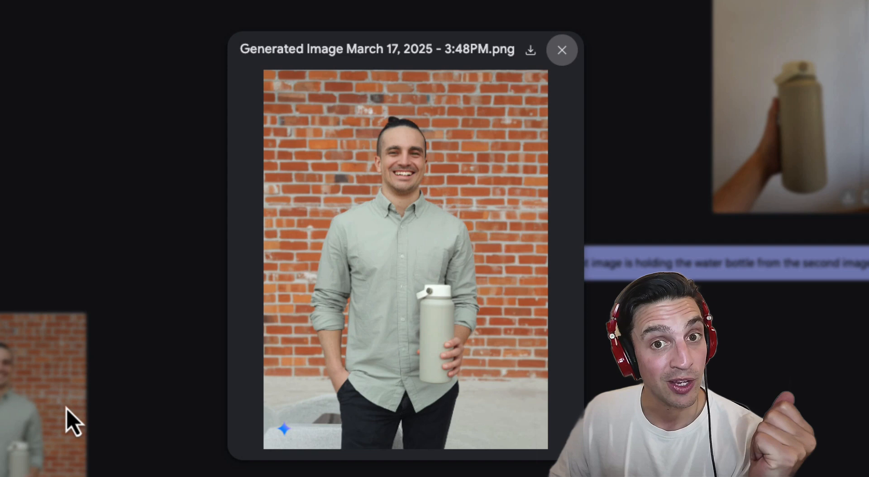
mouse_move(632, 199)
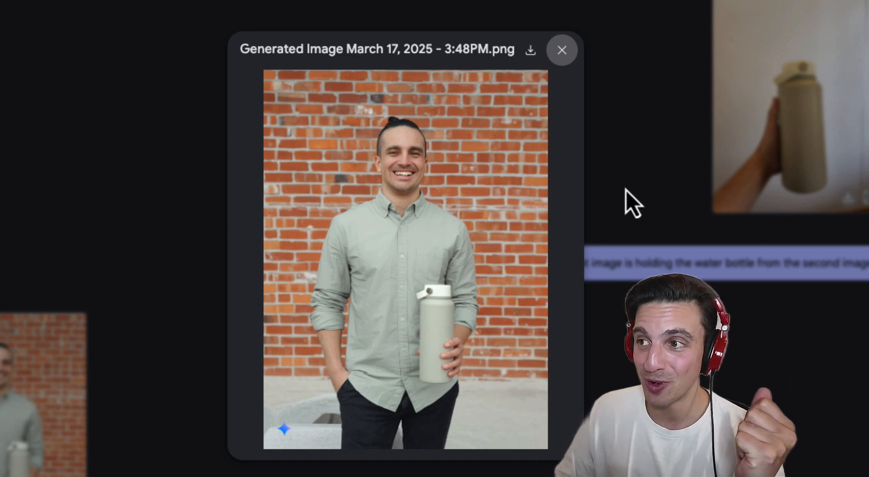
left_click(562, 50)
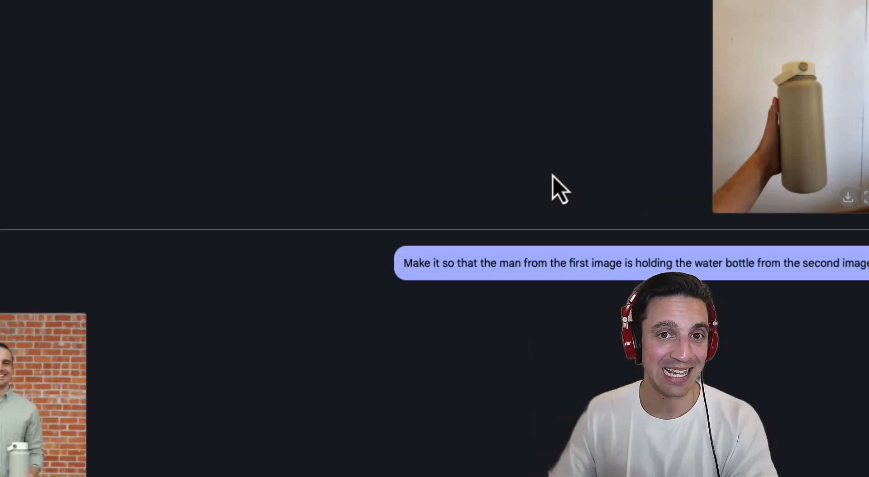